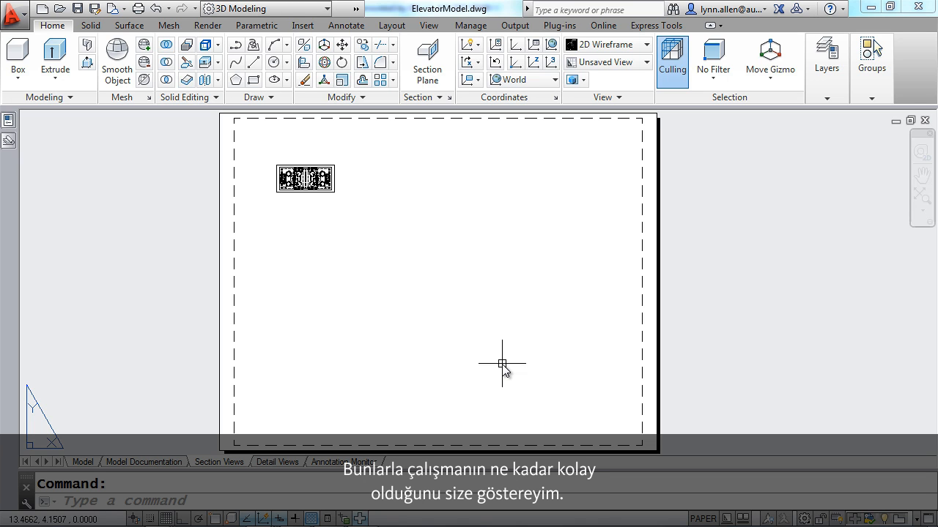
{"action": "mouse_move", "coordinate": [340, 271]}
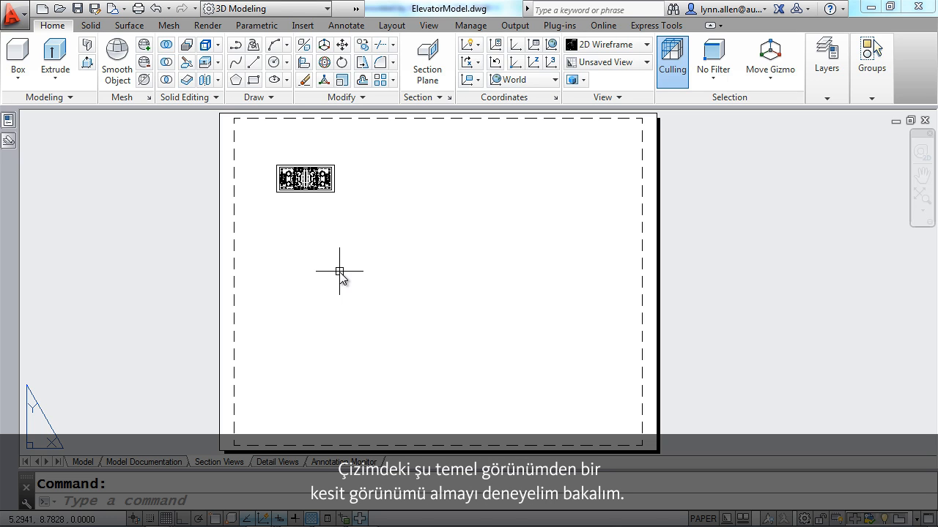
{"action": "mouse_move", "coordinate": [305, 188]}
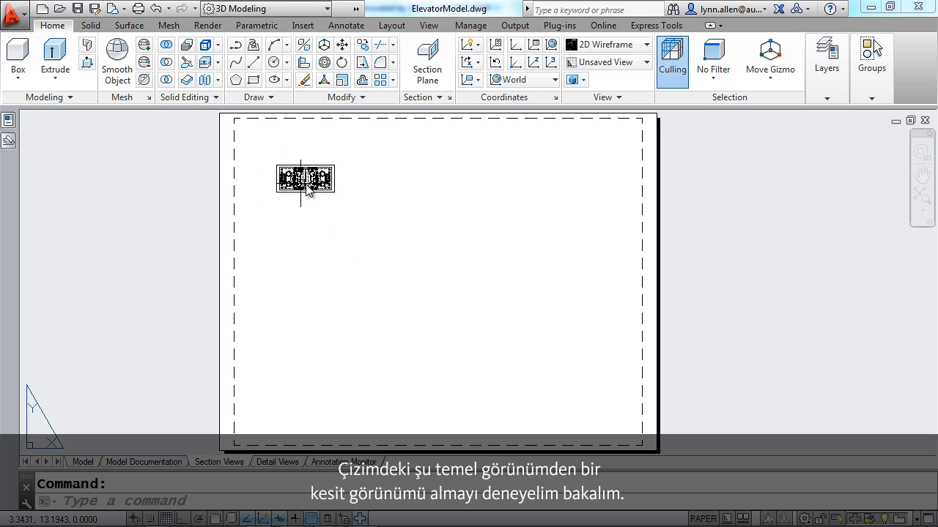
- Select the elevator's base plan view and browse the section view types
{"action": "left_click", "coordinate": [305, 179]}
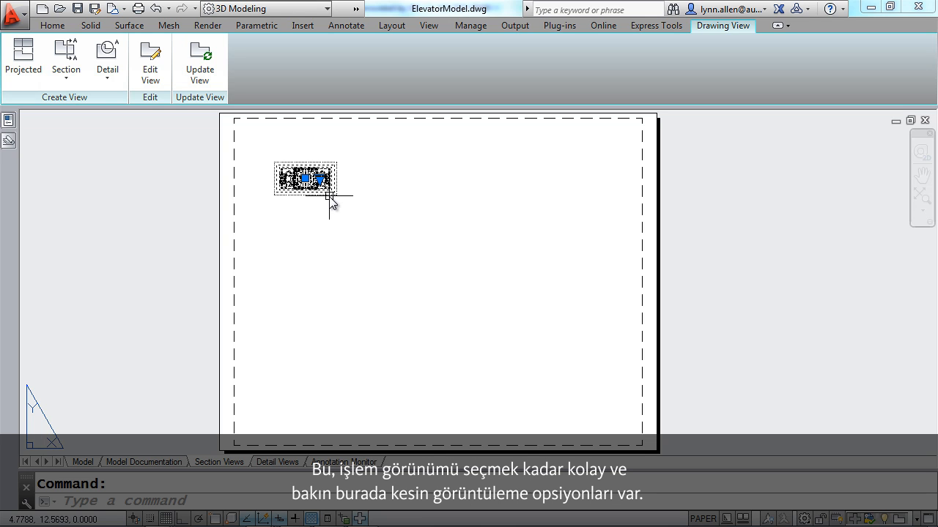
{"action": "left_click", "coordinate": [66, 58]}
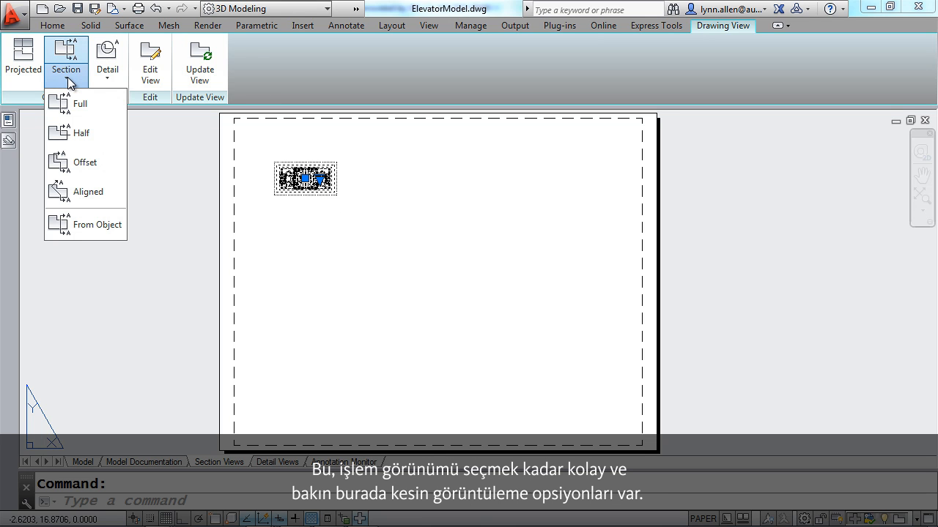
{"action": "mouse_move", "coordinate": [73, 133]}
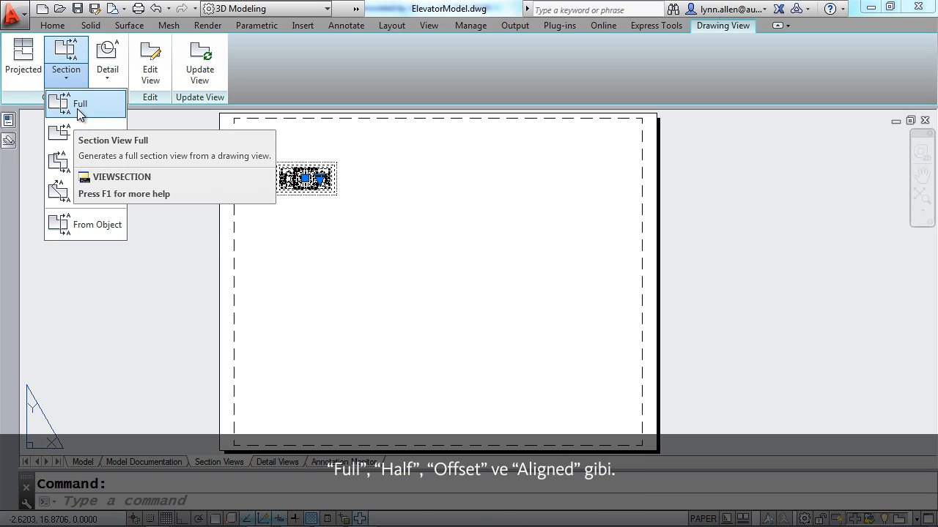
- Cut a full horizontal section through the plan with Ortho on and place Section B-B below it
{"action": "left_click", "coordinate": [81, 103]}
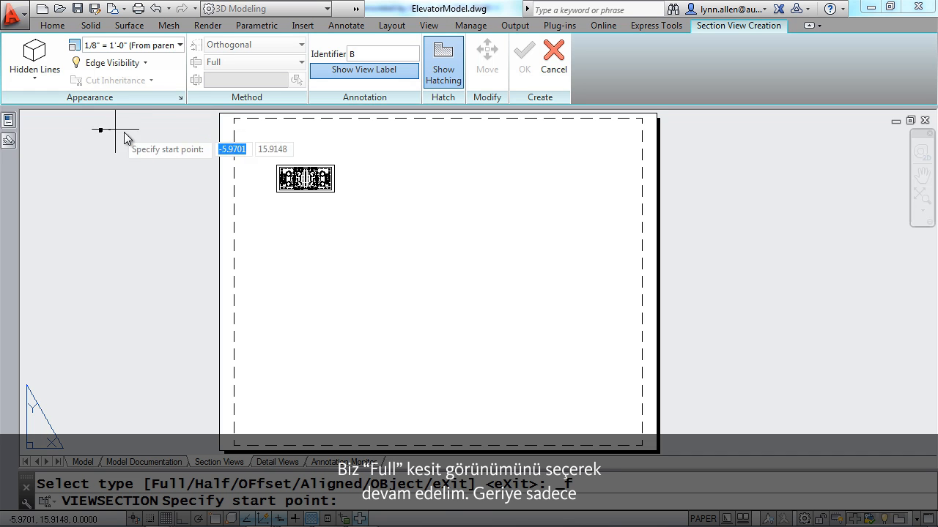
{"action": "mouse_move", "coordinate": [271, 182]}
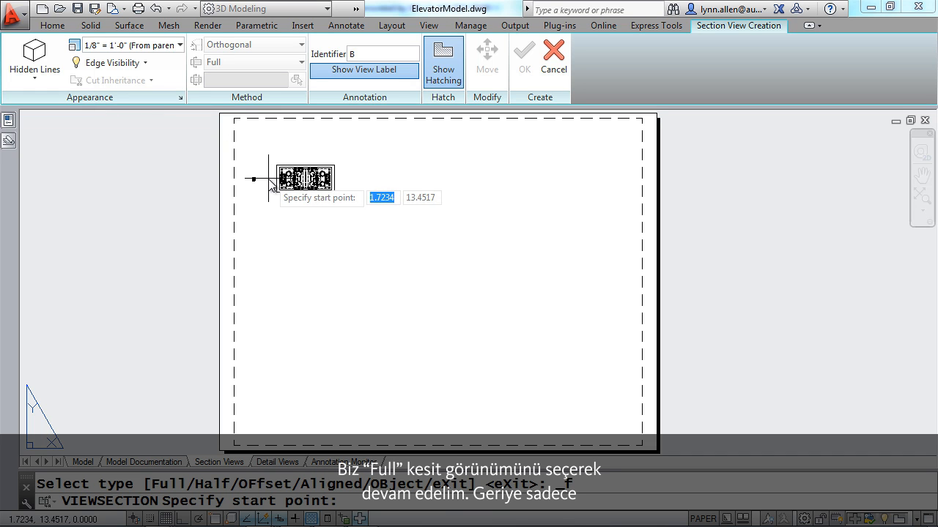
{"action": "left_click", "coordinate": [270, 179]}
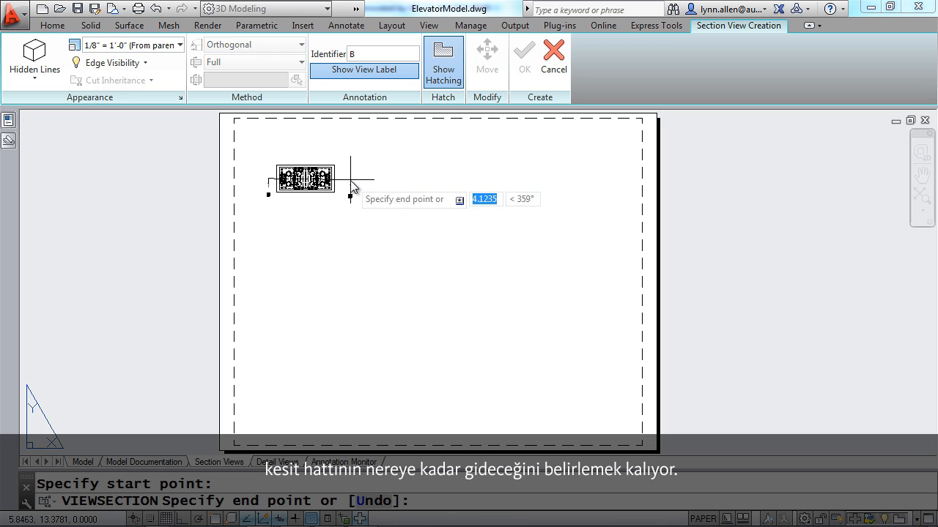
{"action": "key", "text": "f8"}
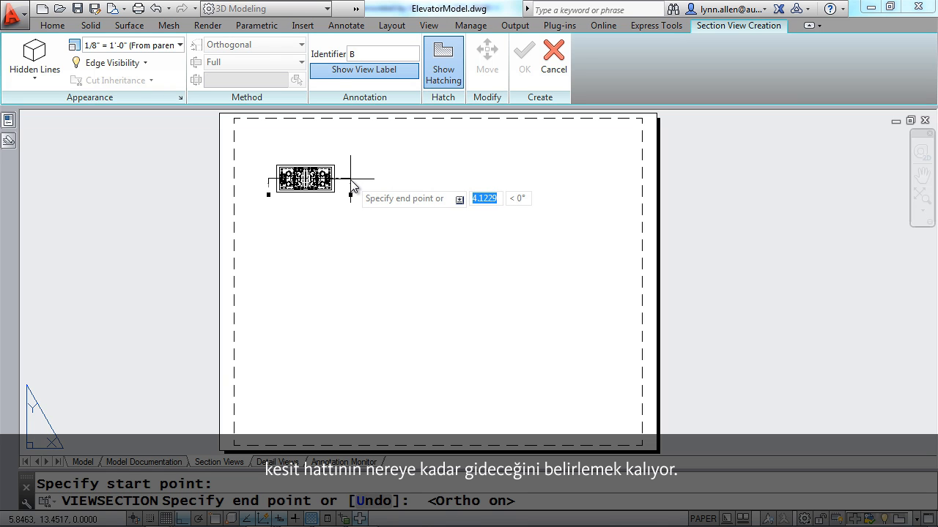
{"action": "left_click", "coordinate": [350, 179]}
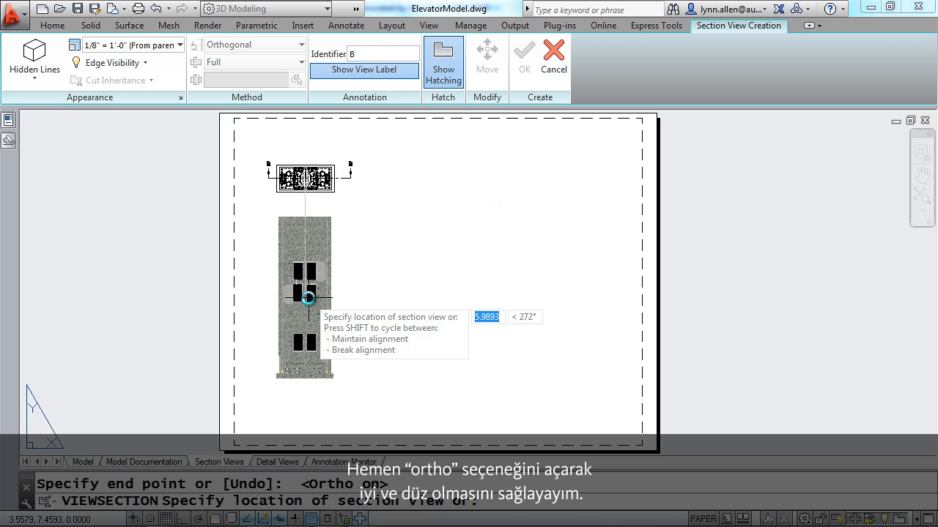
{"action": "right_click", "coordinate": [306, 299]}
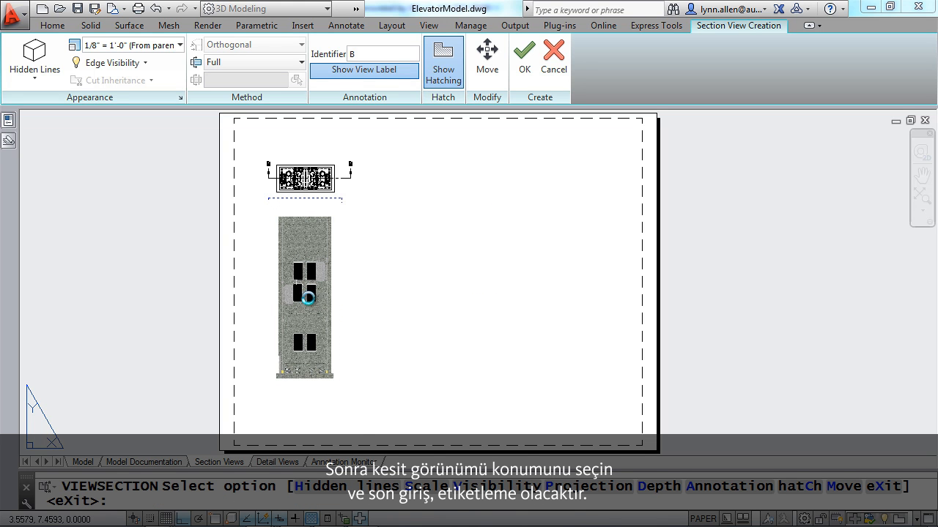
{"action": "left_click", "coordinate": [525, 56]}
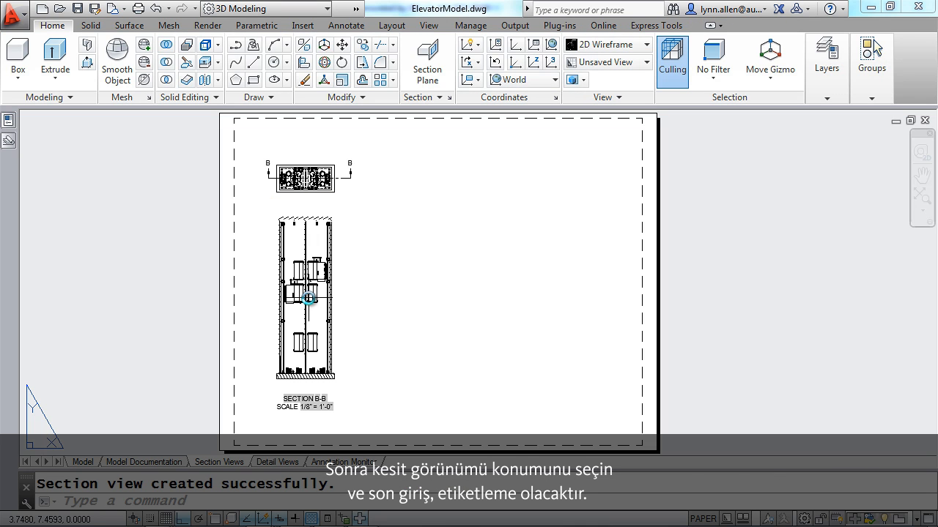
{"action": "mouse_move", "coordinate": [371, 305]}
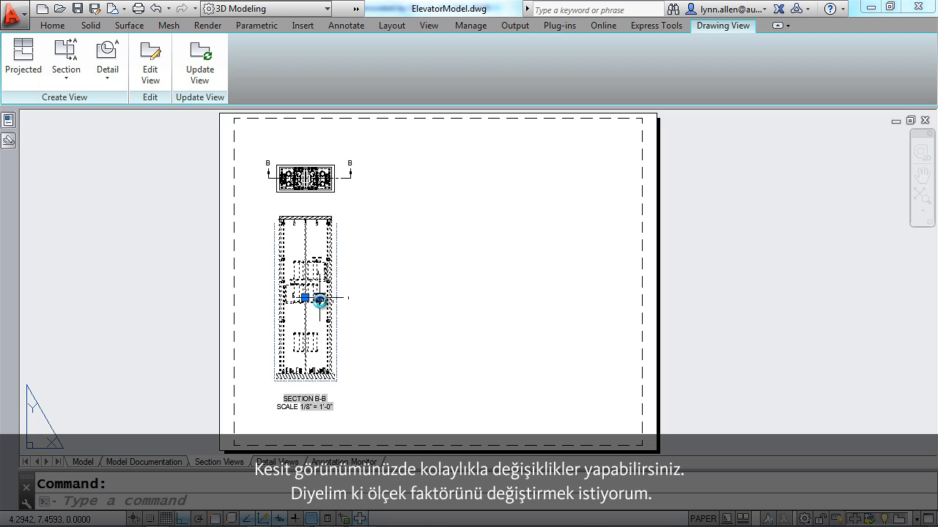
- Set Section B-B's scale to 1/16" = 1'-0" from its scale grip
{"action": "left_click", "coordinate": [316, 299]}
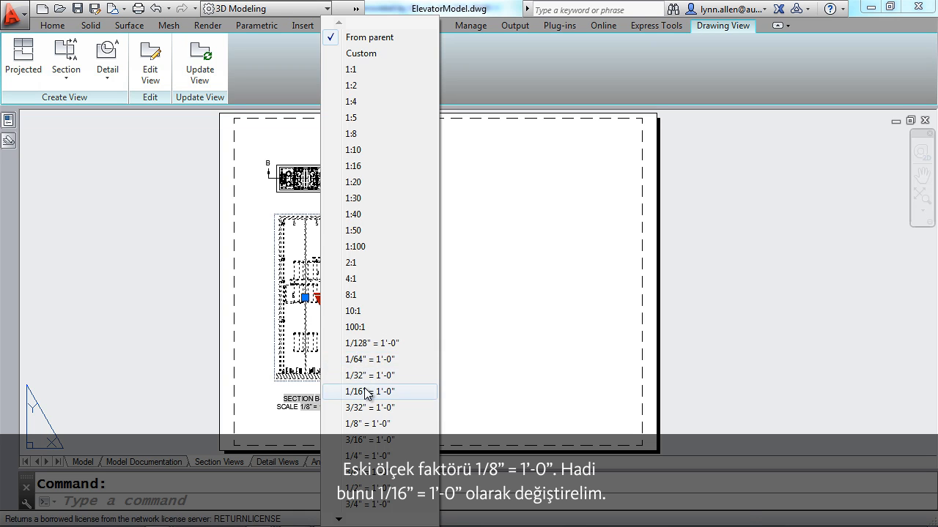
{"action": "left_click", "coordinate": [369, 392]}
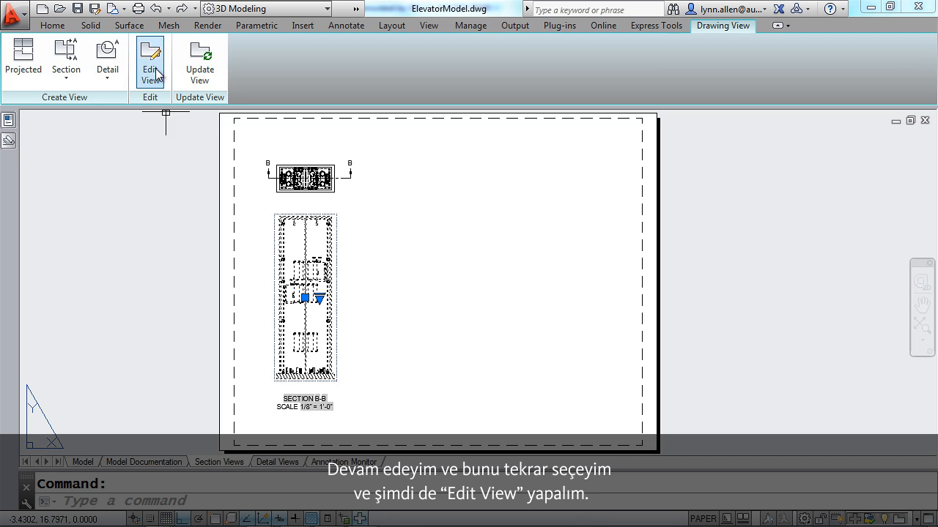
- Bring up the Section View Editor for Section B-B
{"action": "left_click", "coordinate": [150, 62]}
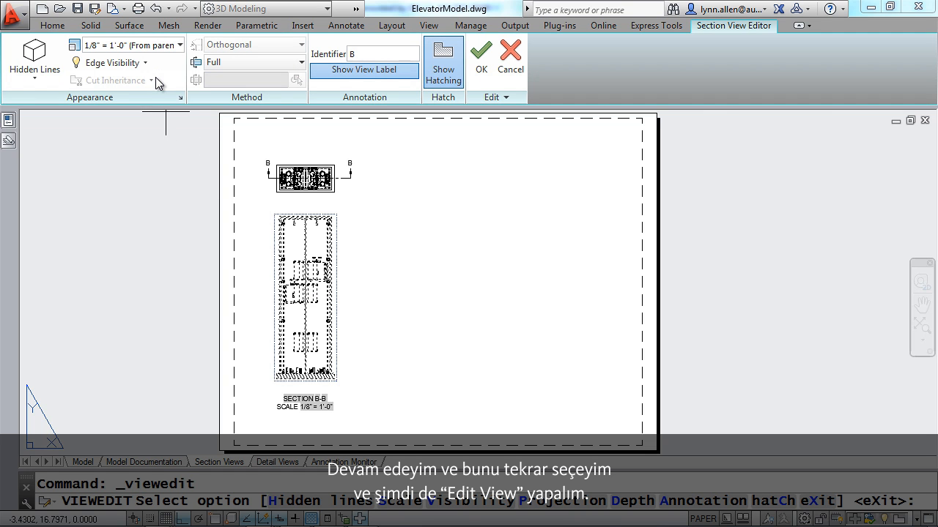
{"action": "mouse_move", "coordinate": [442, 59]}
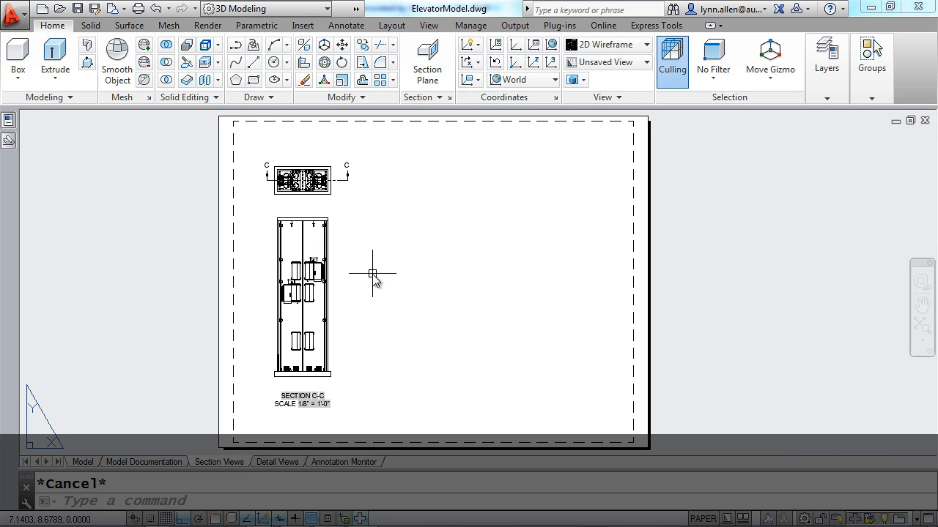
{"action": "mouse_move", "coordinate": [340, 182]}
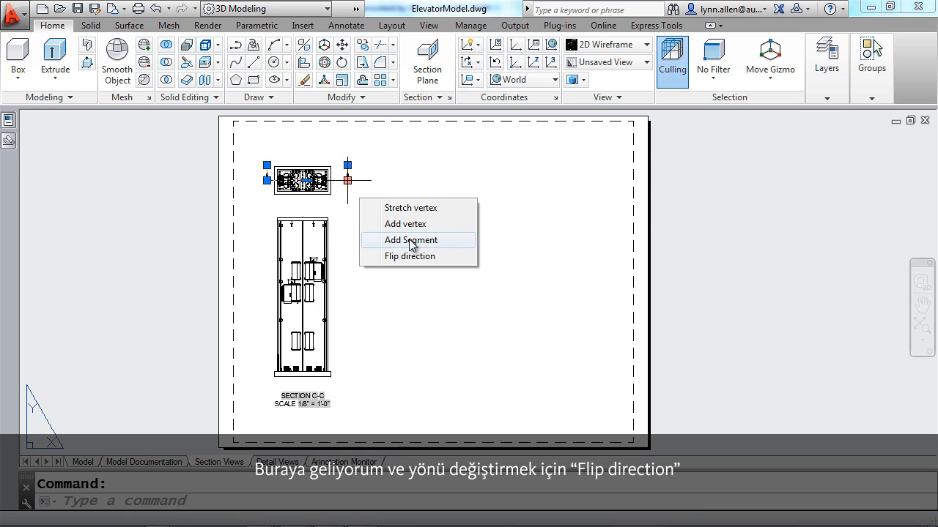
- Flip the C-C cutting line's viewing direction, undo the accidental stretch, and launch the Section View Style Manager
{"action": "left_click", "coordinate": [410, 255]}
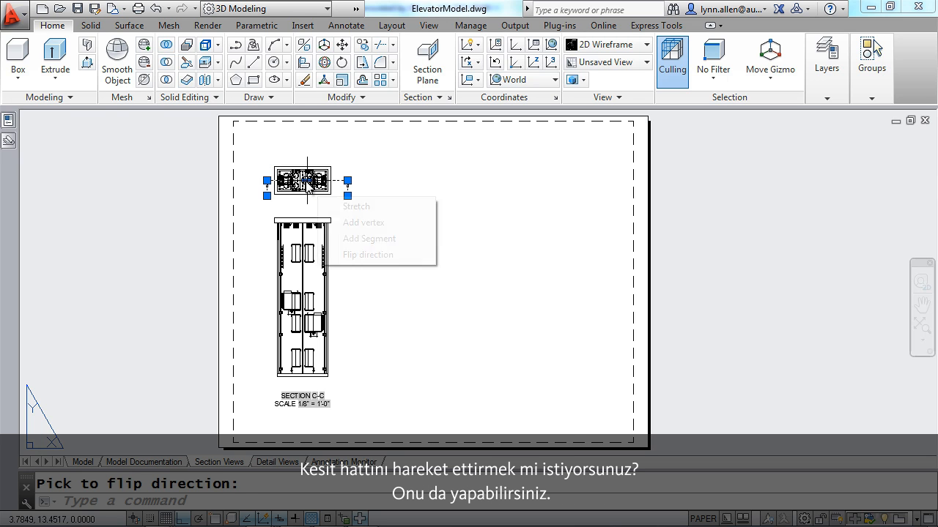
{"action": "left_click", "coordinate": [356, 205]}
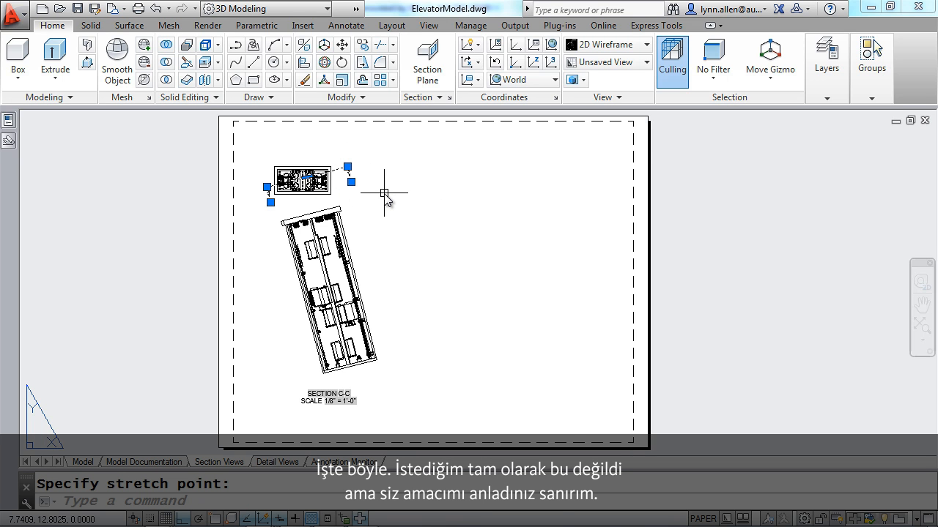
{"action": "type", "text": "U"}
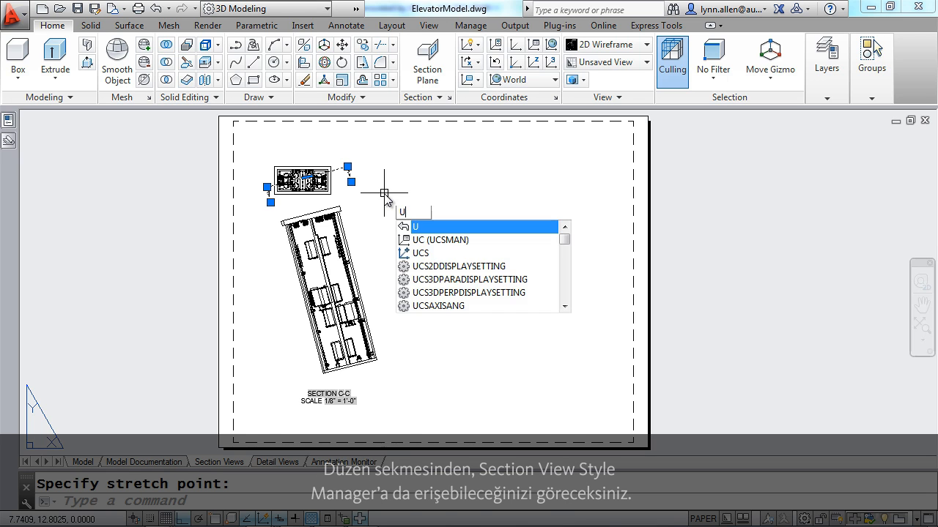
{"action": "left_click", "coordinate": [391, 25]}
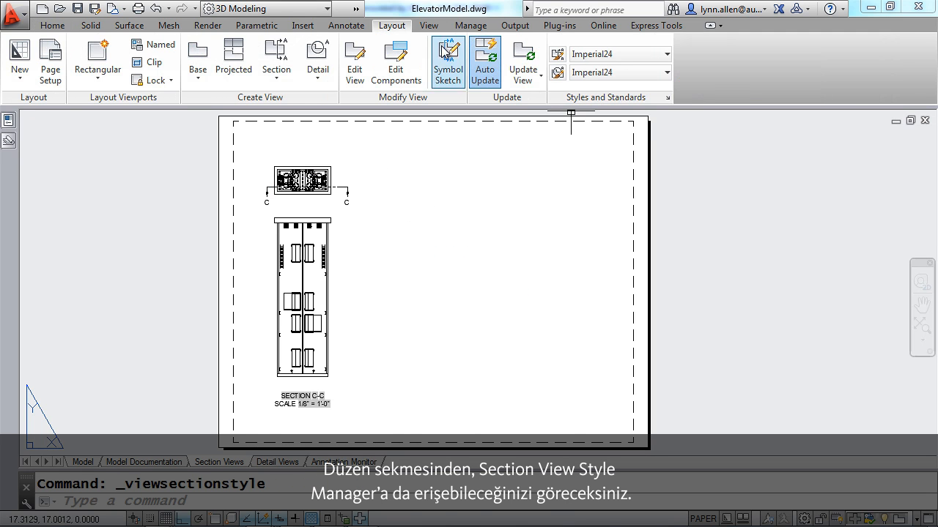
{"action": "left_click", "coordinate": [558, 57]}
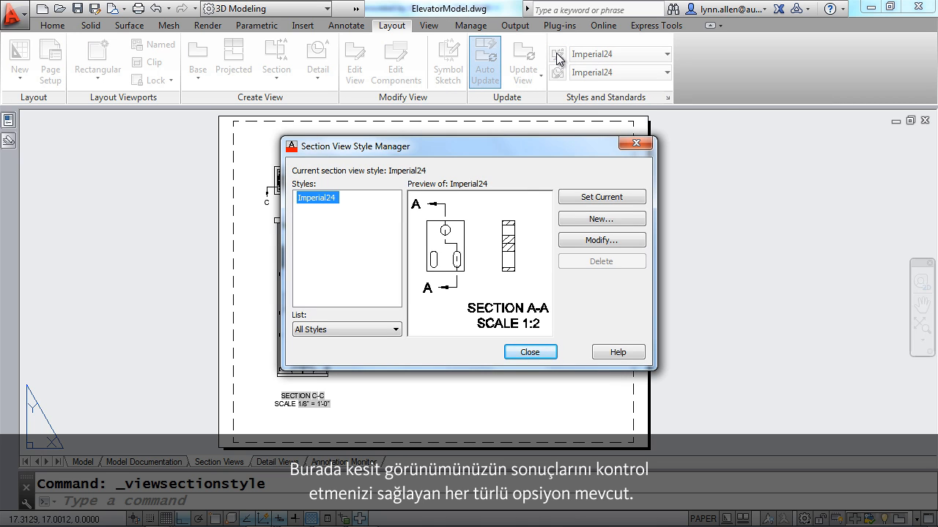
- Review Imperial24's identifier, view label and hatch settings, accept them and close the manager
{"action": "left_click", "coordinate": [601, 240]}
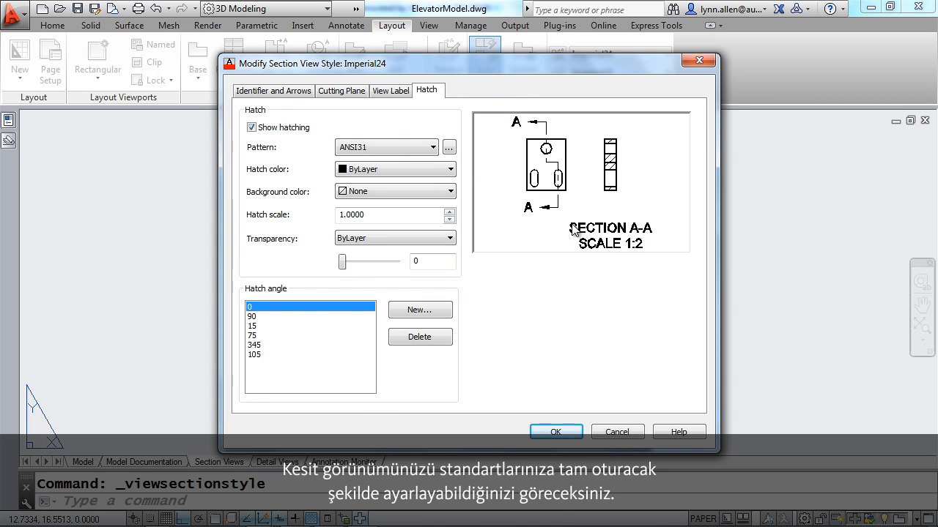
{"action": "left_click", "coordinate": [273, 91]}
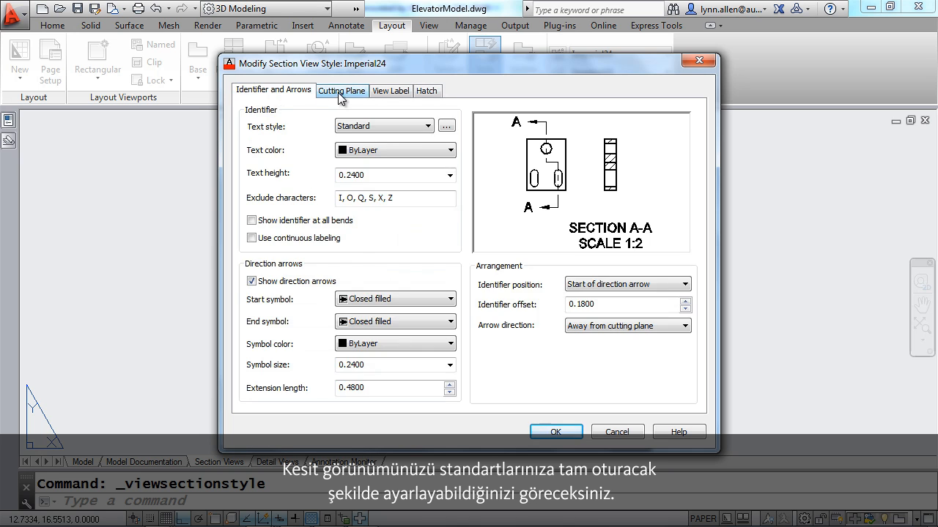
{"action": "left_click", "coordinate": [390, 91]}
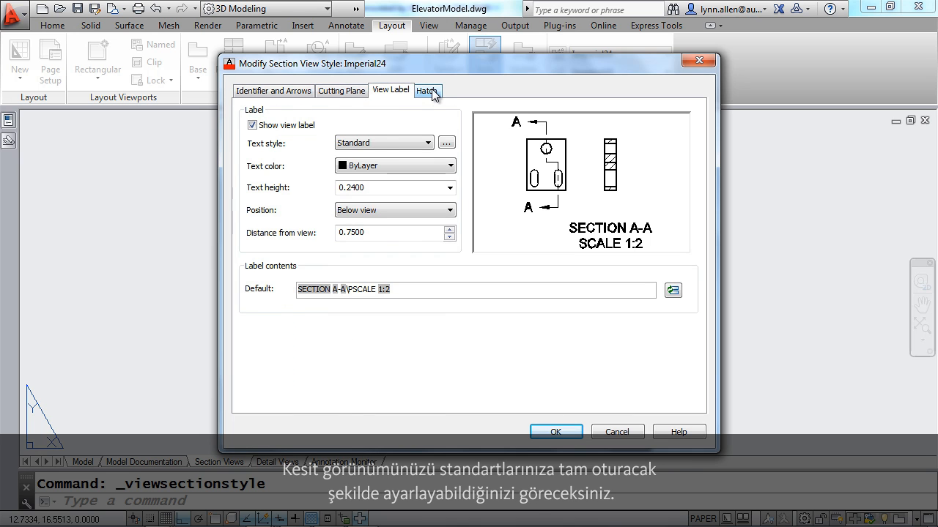
{"action": "left_click", "coordinate": [428, 91]}
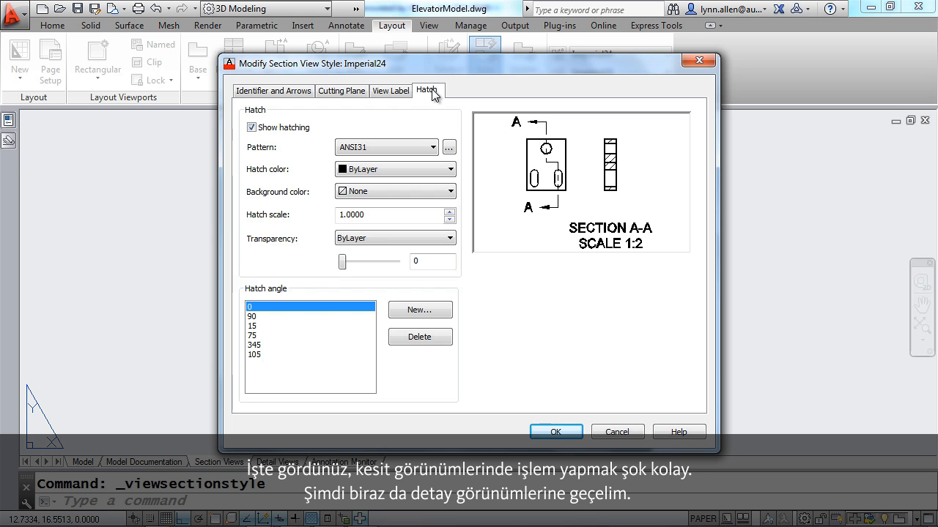
{"action": "mouse_move", "coordinate": [560, 413]}
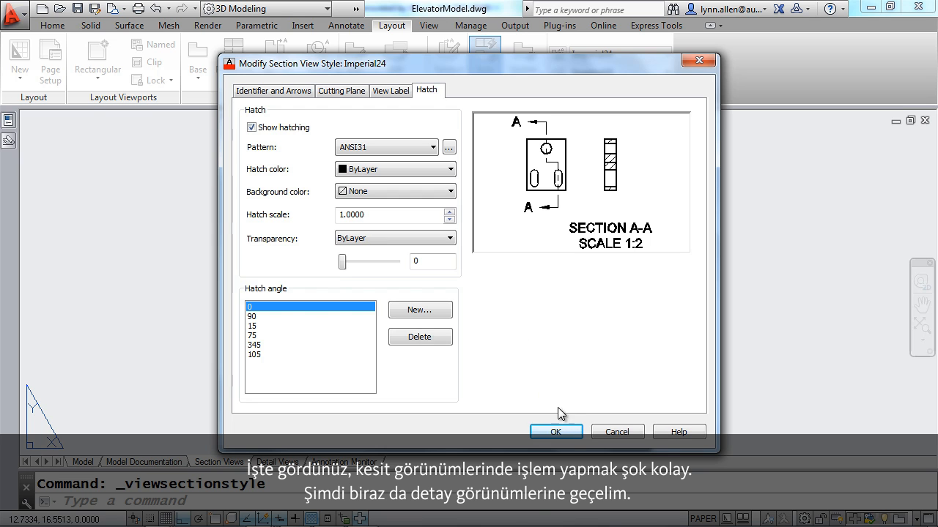
{"action": "left_click", "coordinate": [556, 431]}
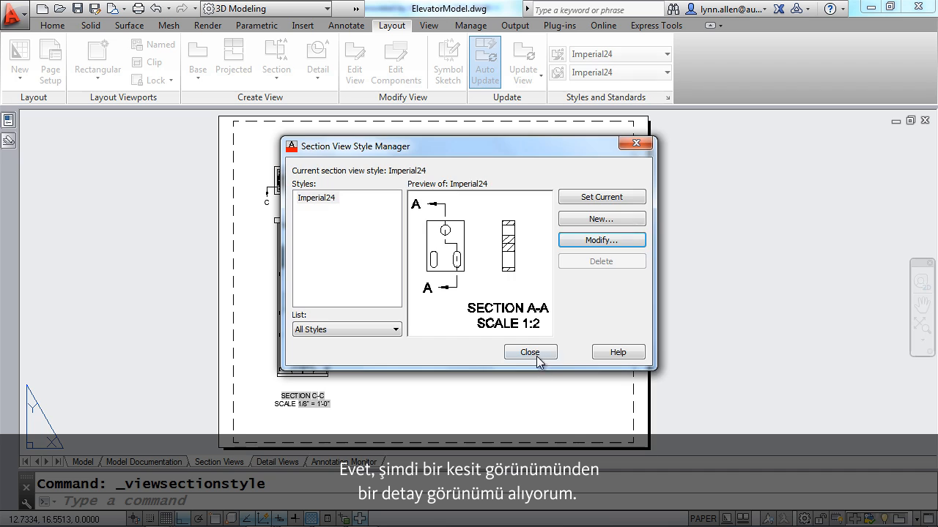
{"action": "left_click", "coordinate": [531, 352]}
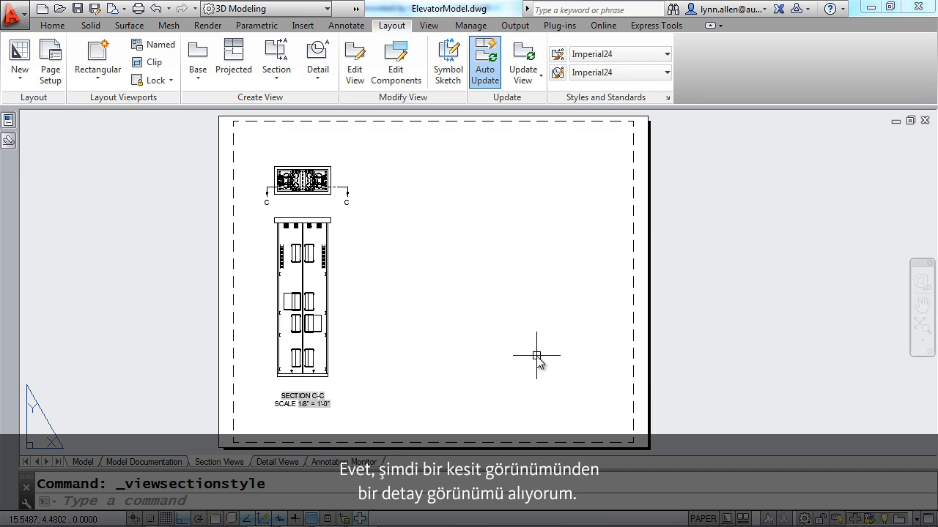
{"action": "mouse_move", "coordinate": [331, 439]}
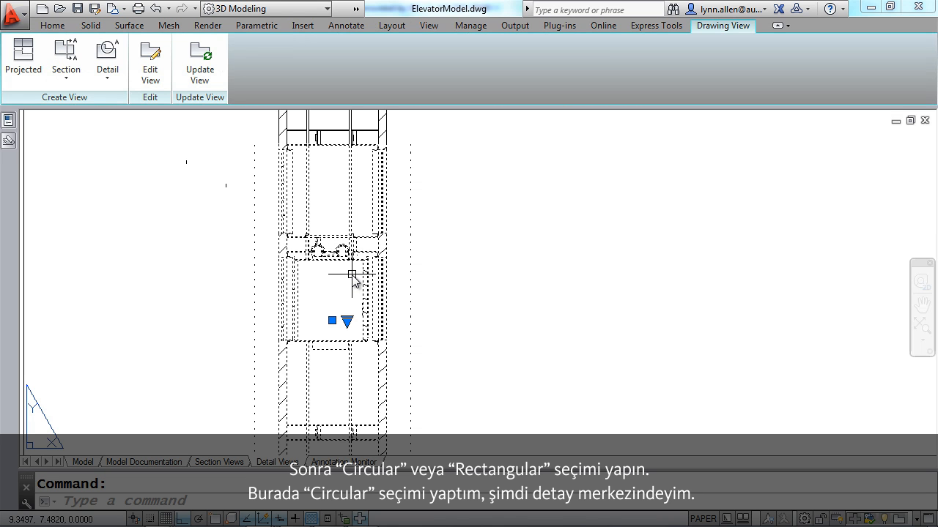
- Create circular Detail B centered on the car's top rollers, placed right of the section
{"action": "left_click", "coordinate": [107, 59]}
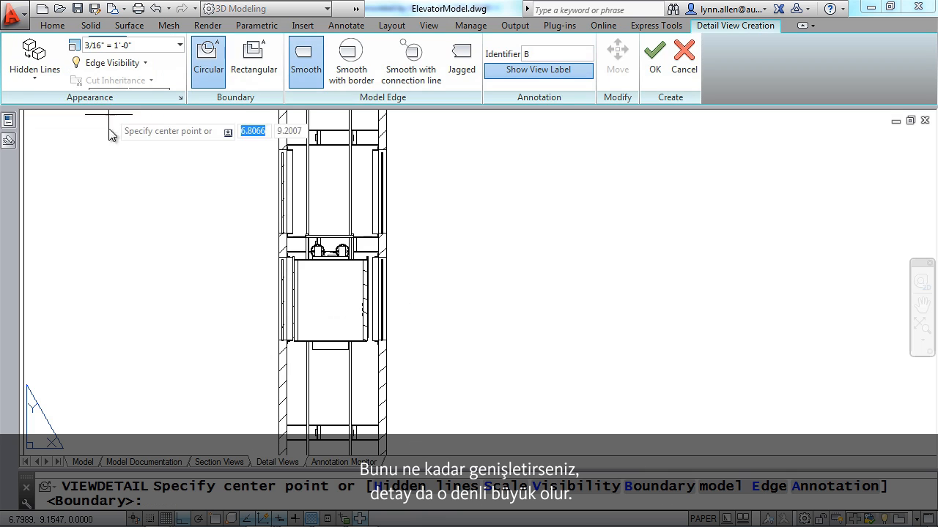
{"action": "mouse_move", "coordinate": [322, 282]}
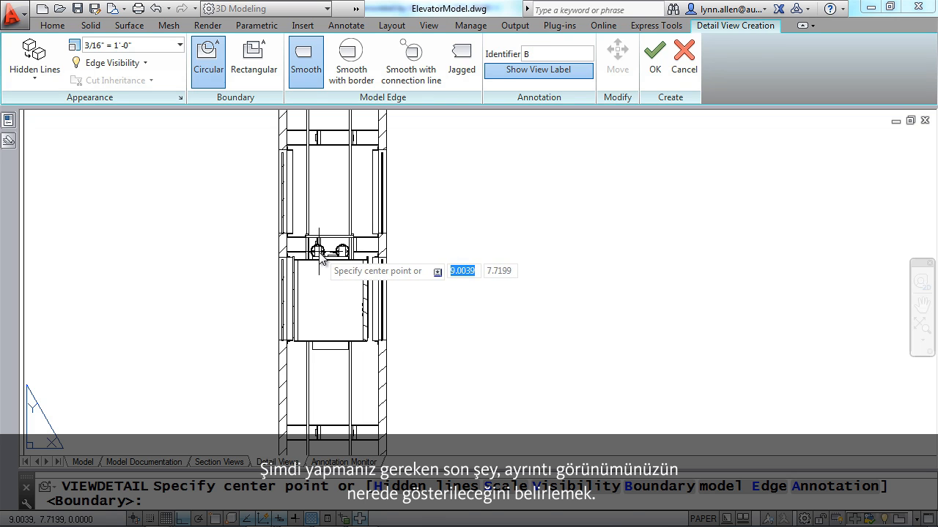
{"action": "left_click", "coordinate": [320, 249]}
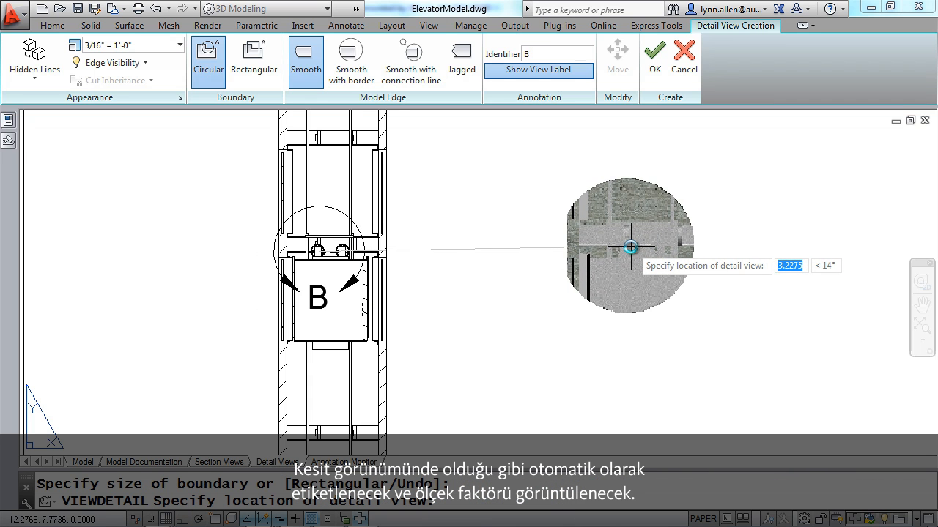
{"action": "right_click", "coordinate": [630, 246]}
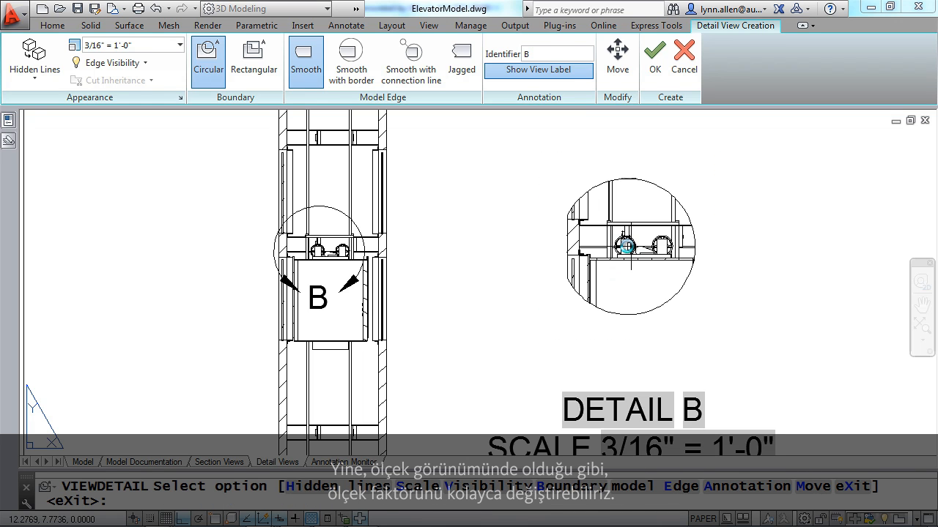
{"action": "left_click", "coordinate": [653, 59]}
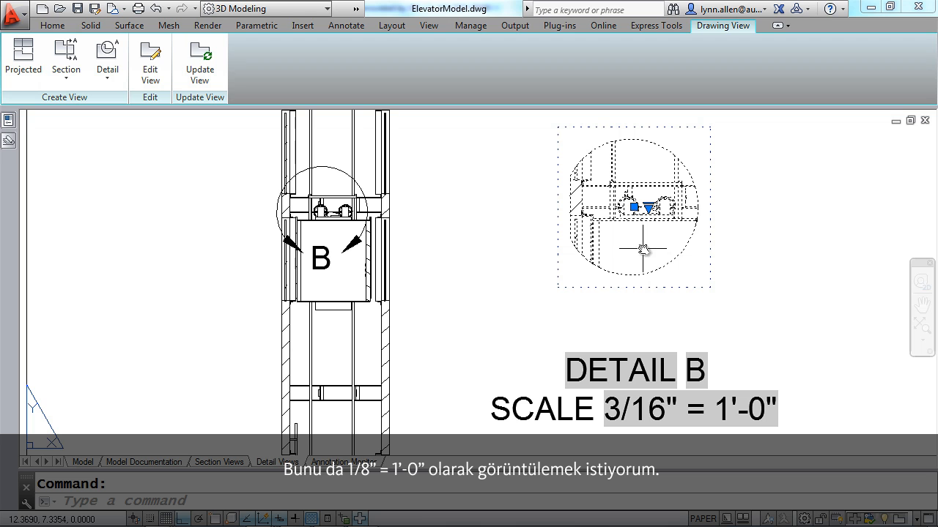
- Set Detail B's scale to 1/8" = 1'-0" and start editing the view
{"action": "left_click", "coordinate": [642, 208]}
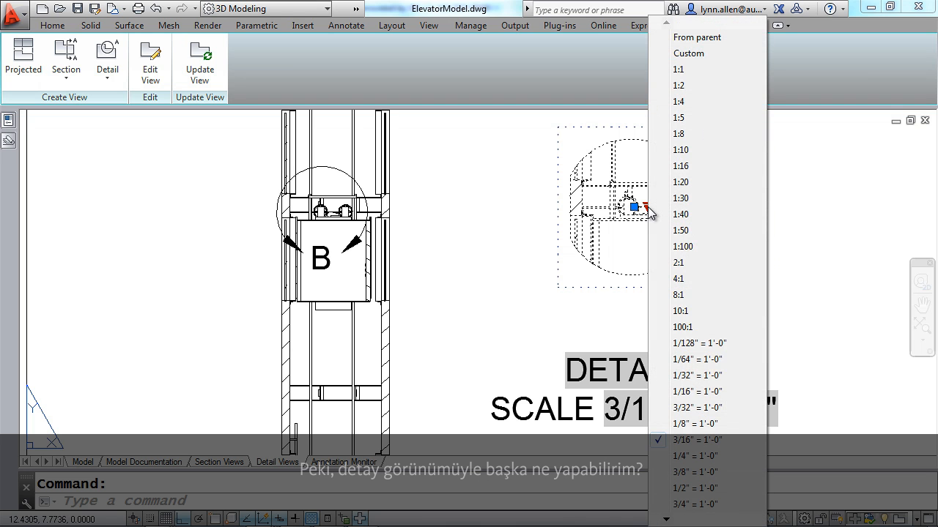
{"action": "mouse_move", "coordinate": [654, 315]}
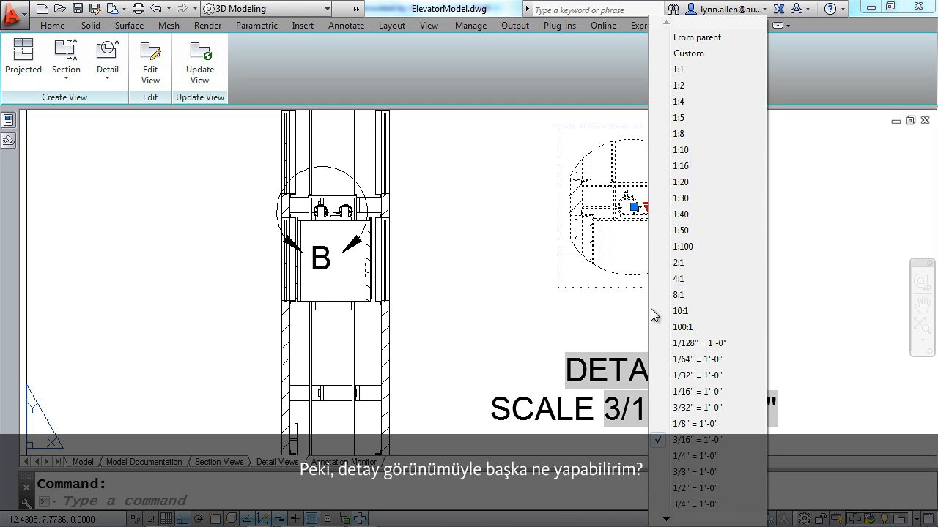
{"action": "left_click", "coordinate": [695, 423]}
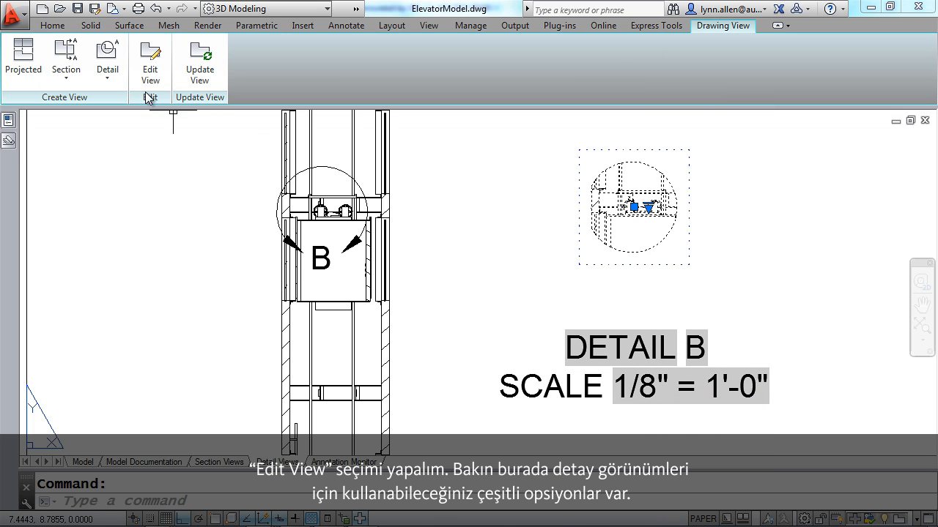
{"action": "left_click", "coordinate": [149, 64]}
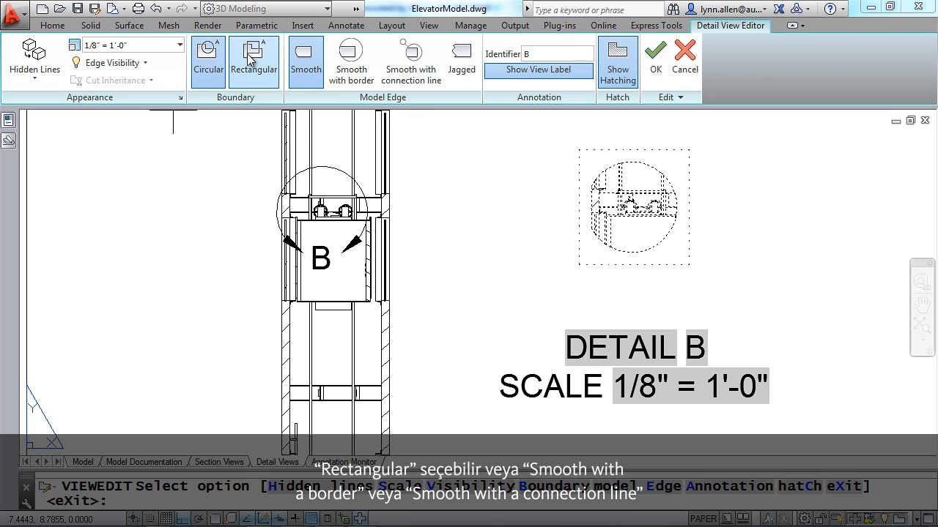
- Try rectangular and connection-line boundaries, set the identifier to D, and finish with a smooth circular boundary
{"action": "left_click", "coordinate": [253, 61]}
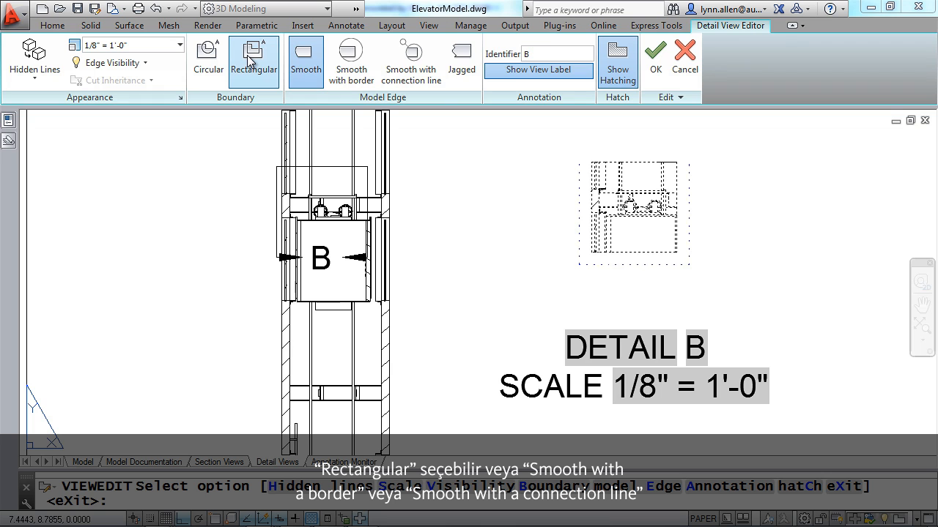
{"action": "mouse_move", "coordinate": [350, 62]}
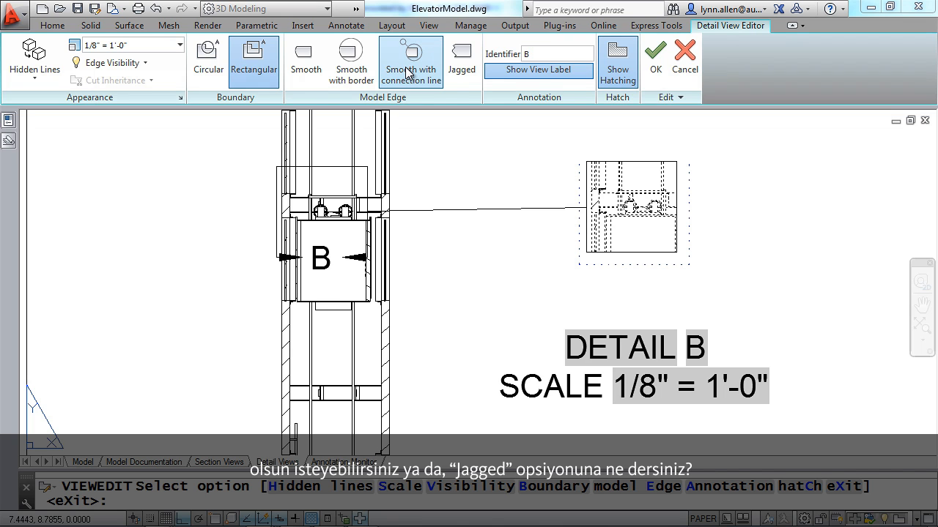
{"action": "left_click", "coordinate": [462, 58]}
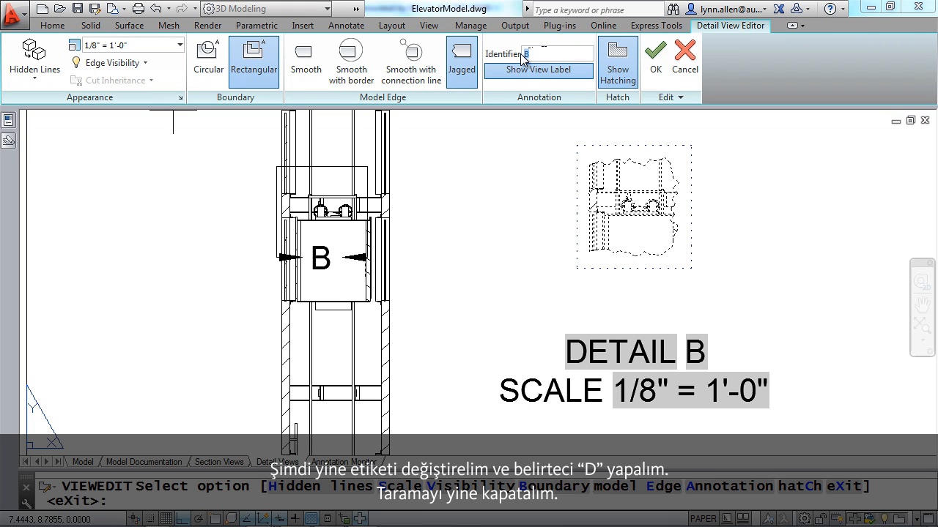
{"action": "type", "text": "D"}
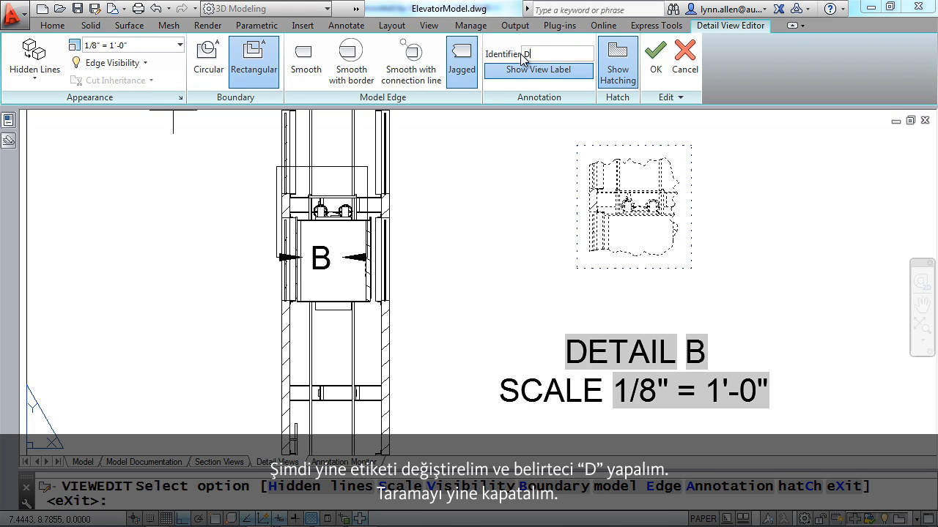
{"action": "type", "text": "D"}
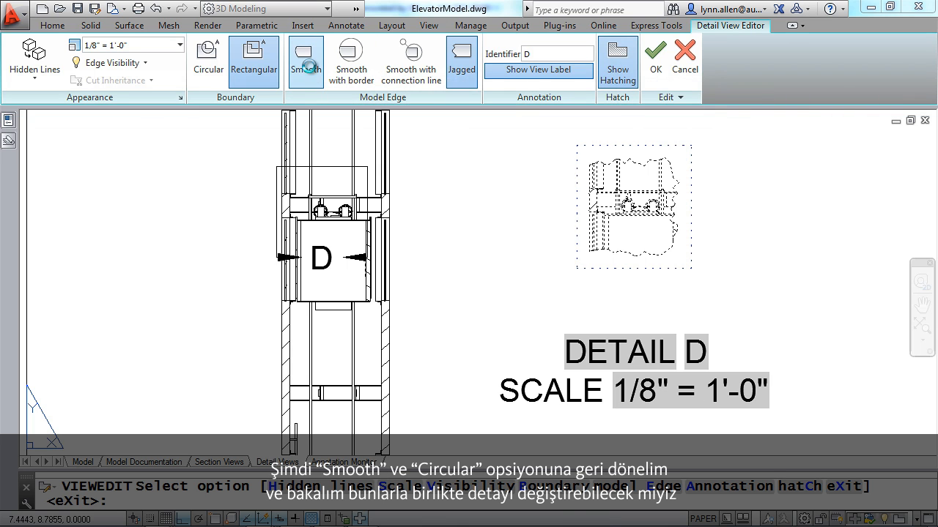
{"action": "left_click", "coordinate": [208, 62]}
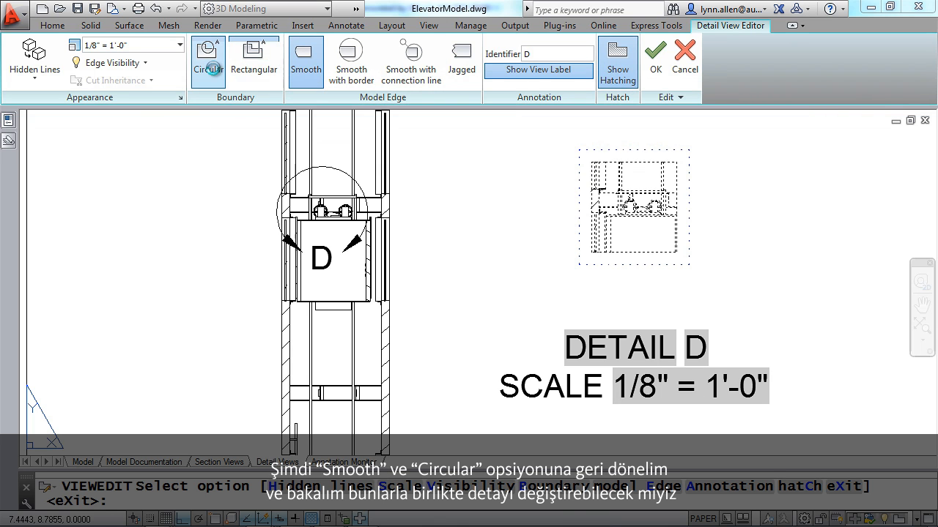
{"action": "left_click", "coordinate": [208, 62]}
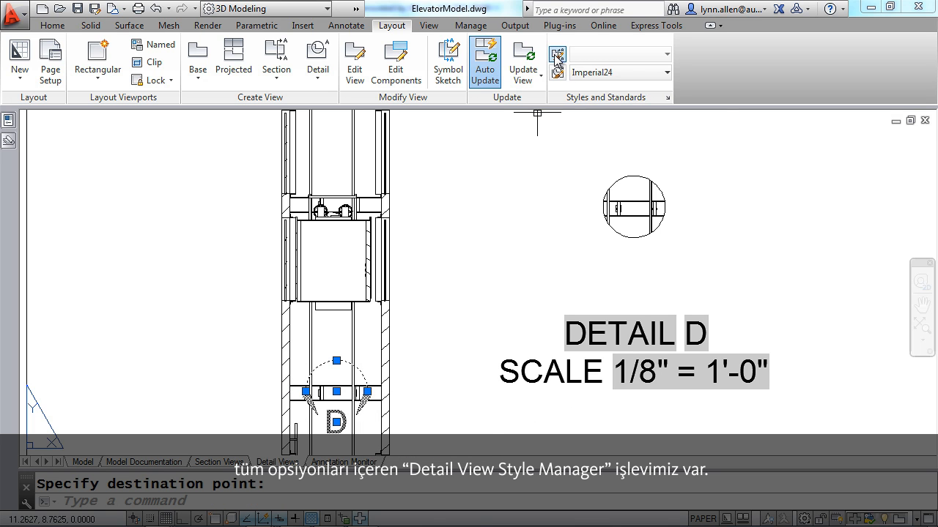
{"action": "mouse_move", "coordinate": [557, 76]}
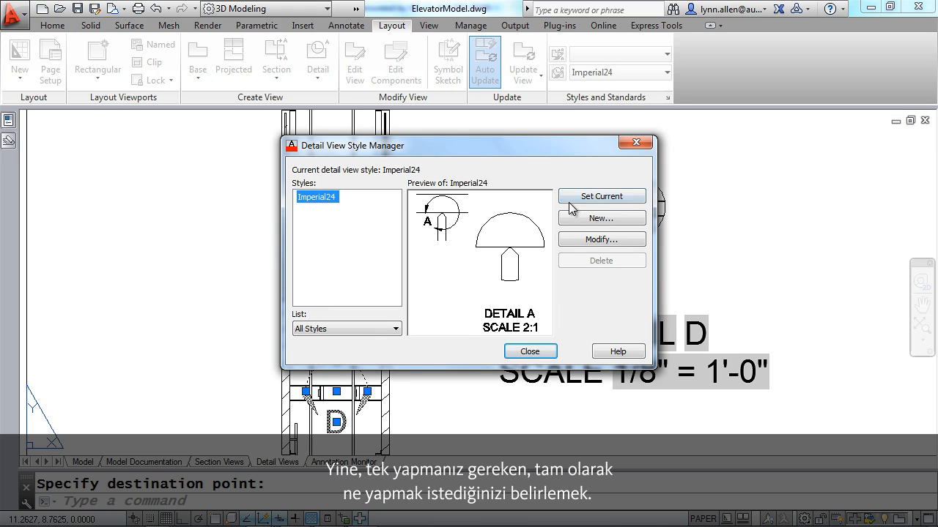
- Review Imperial24's detail boundary and view label settings, then close the style manager
{"action": "left_click", "coordinate": [601, 239]}
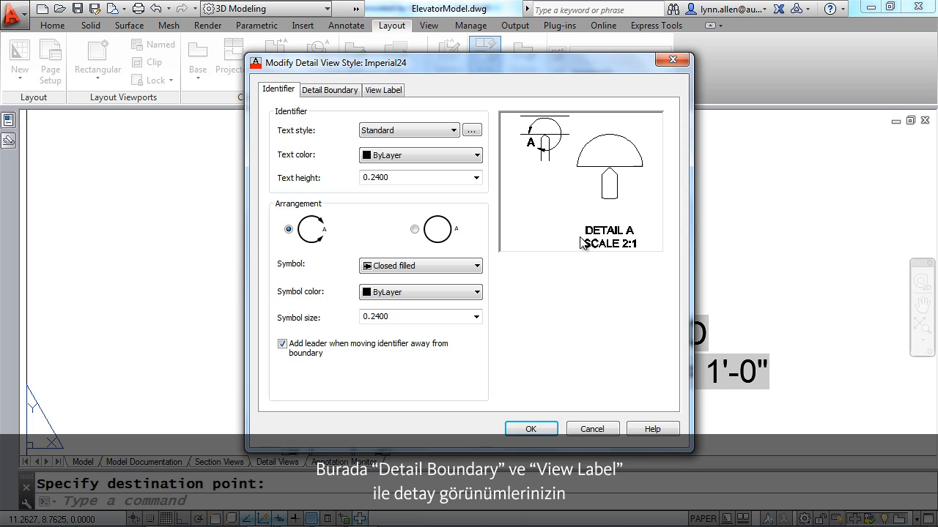
{"action": "left_click", "coordinate": [330, 89]}
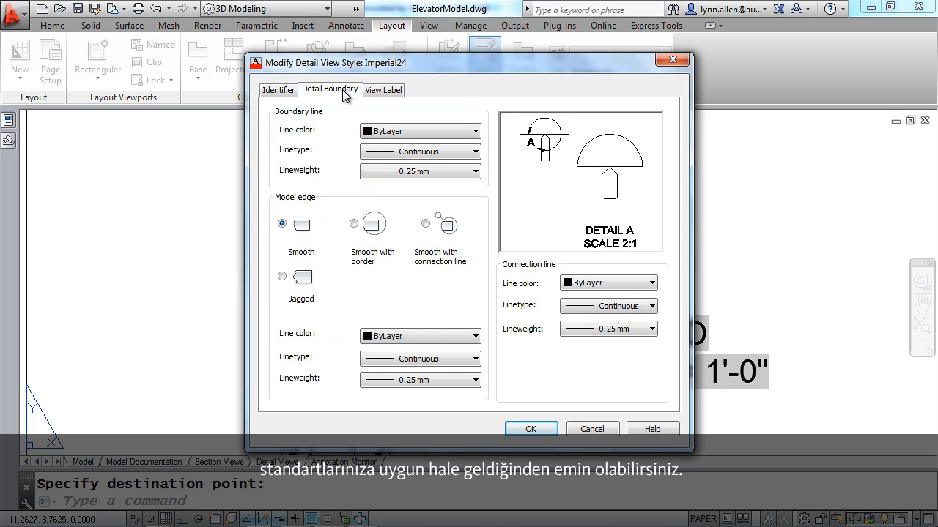
{"action": "left_click", "coordinate": [382, 89]}
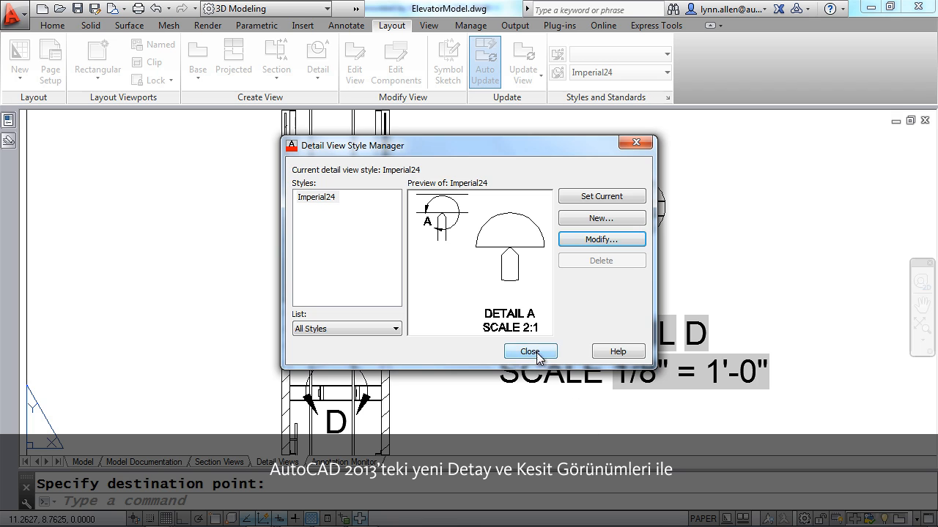
{"action": "left_click", "coordinate": [530, 351]}
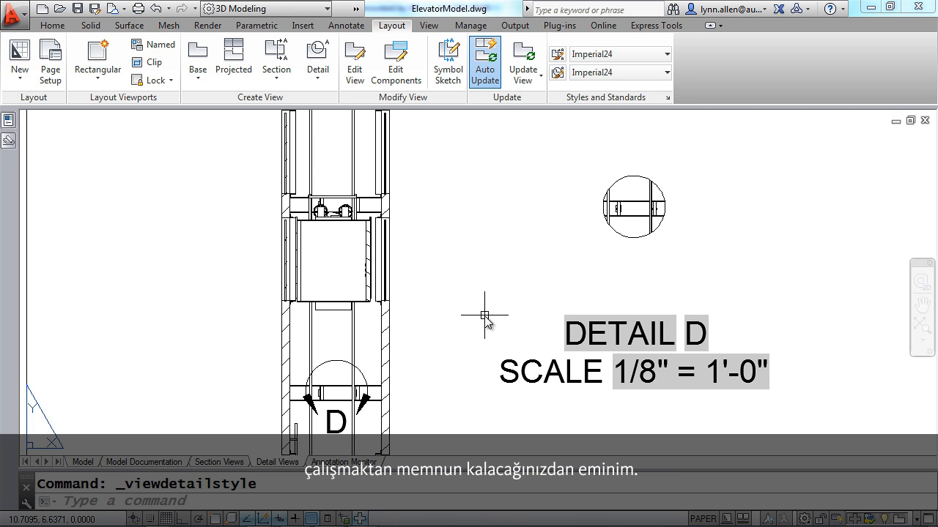